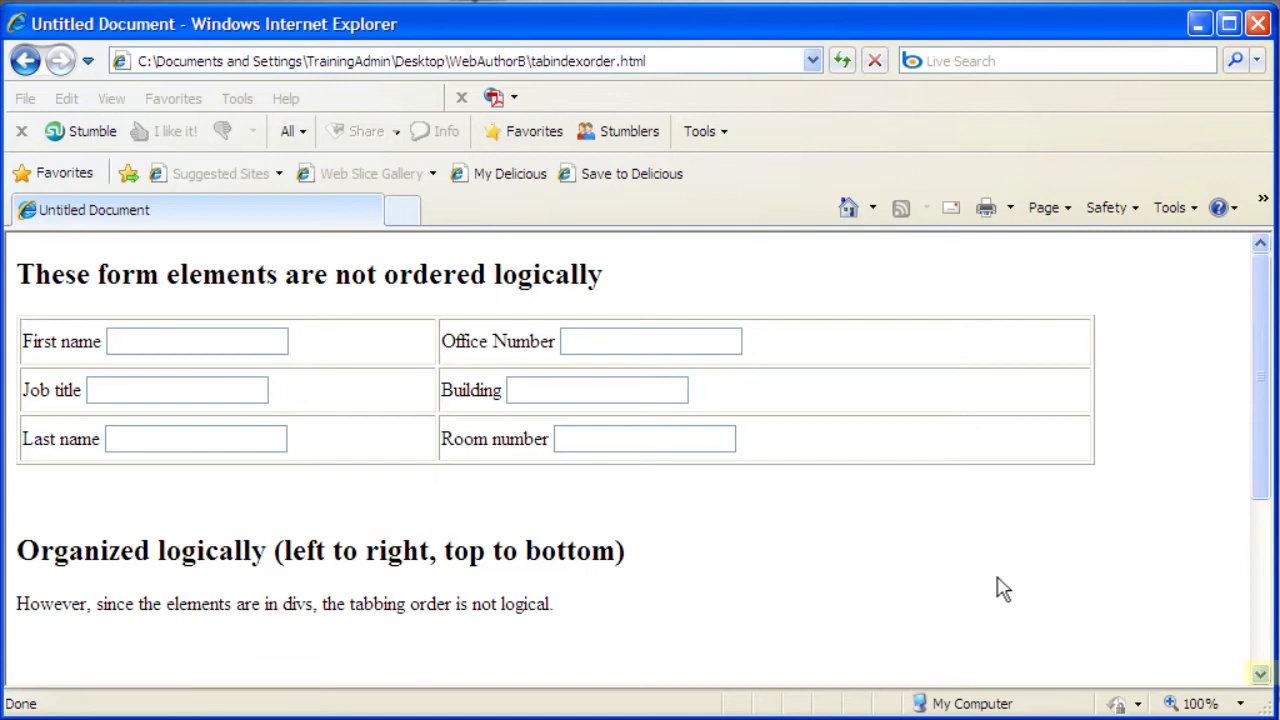
mouse_move(1258, 670)
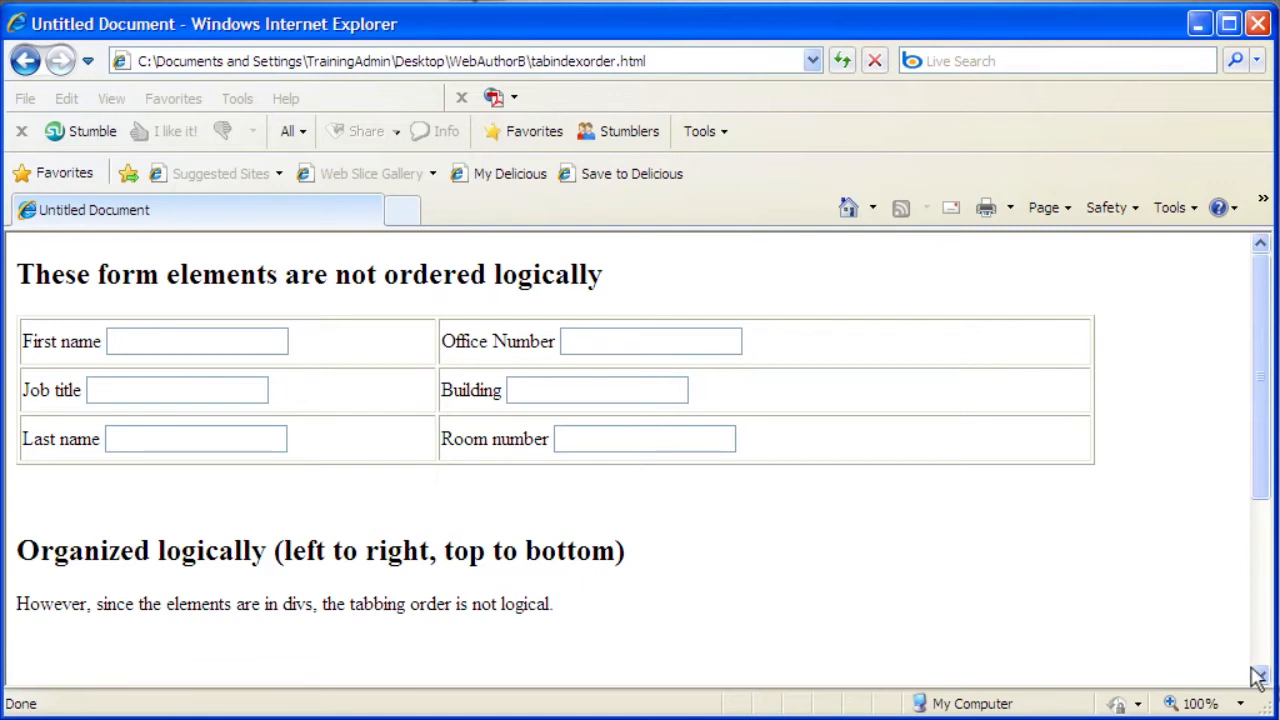
Step: Tab through the div-based form in Internet Explorer, then start a blank Notepad
scroll(down, 3)
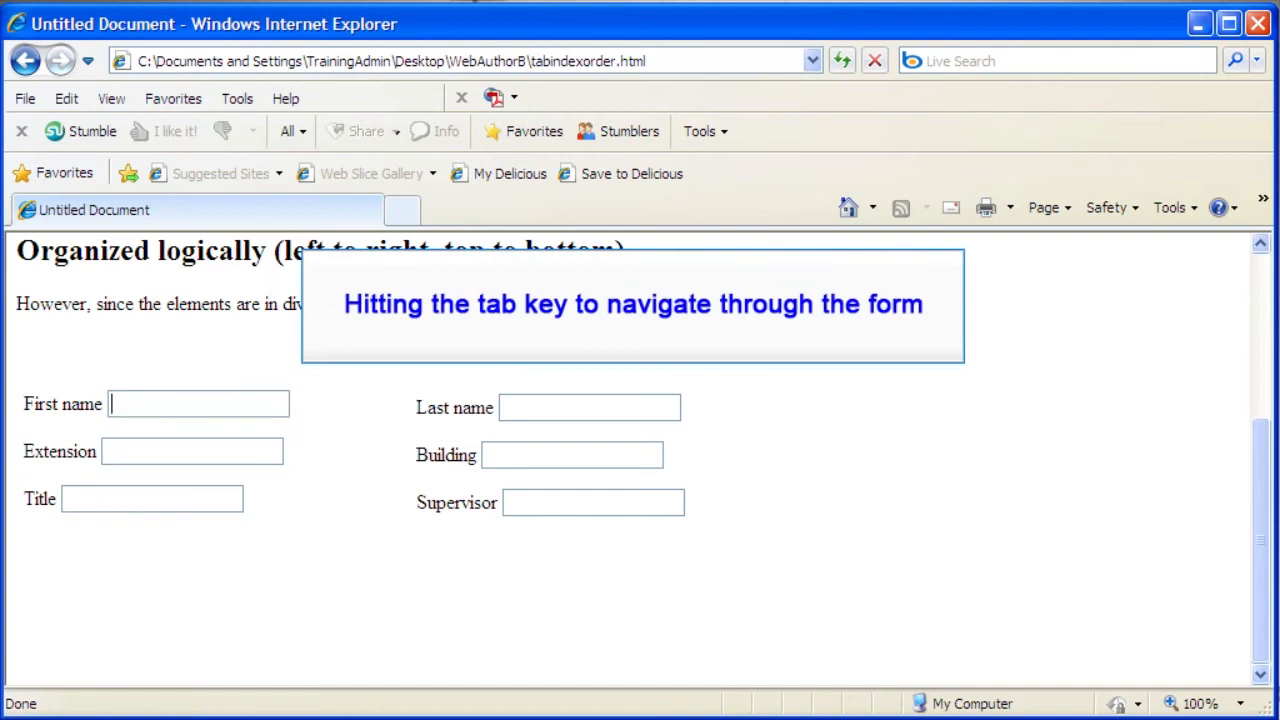
key(Tab)
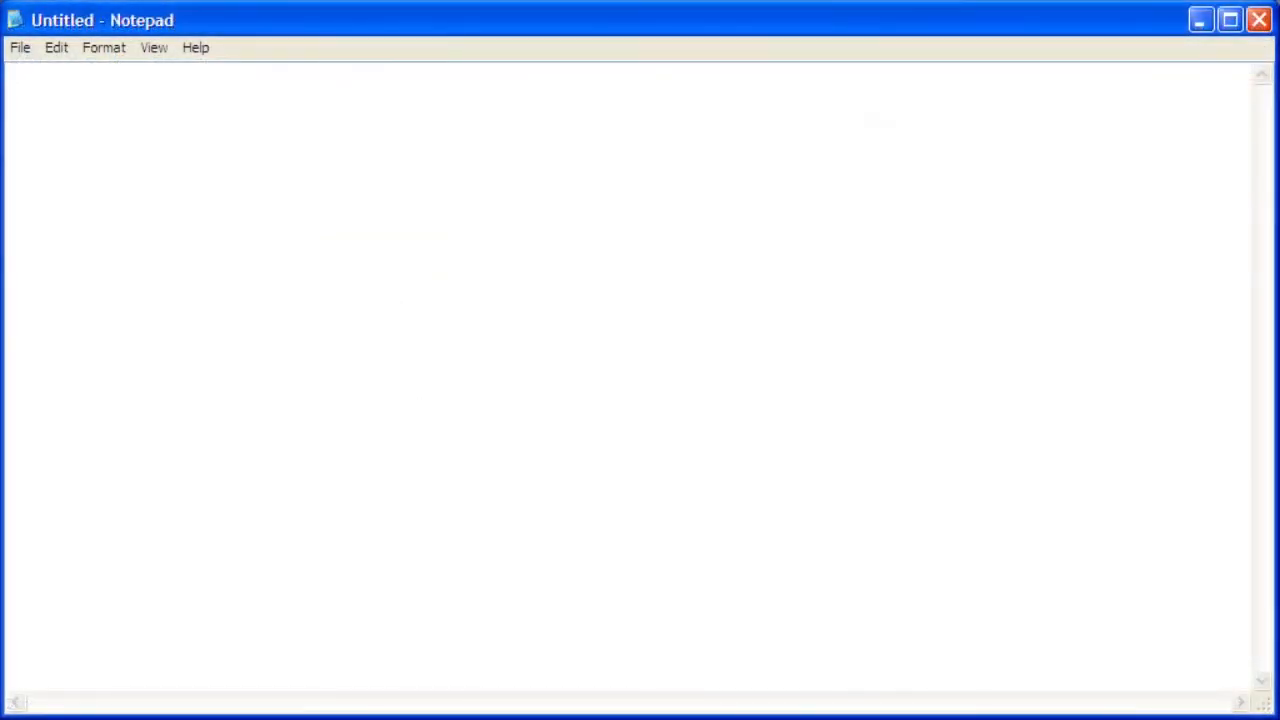
mouse_move(202, 411)
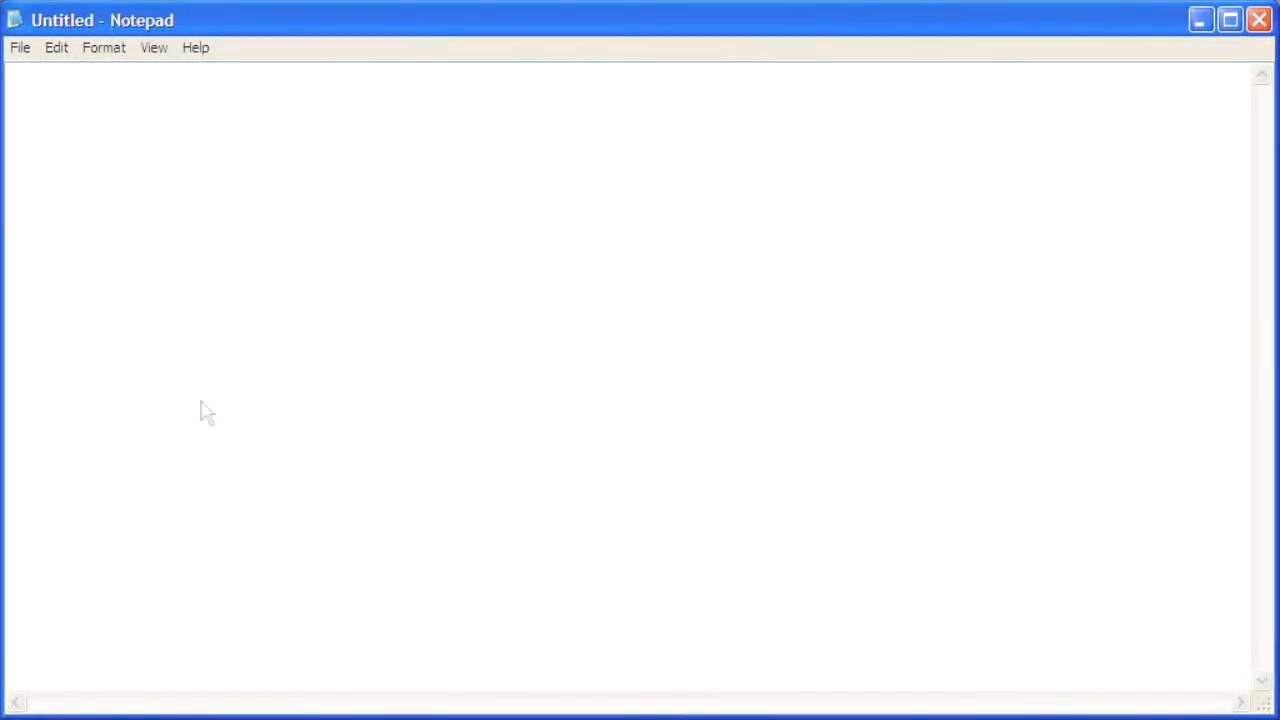
mouse_move(113, 233)
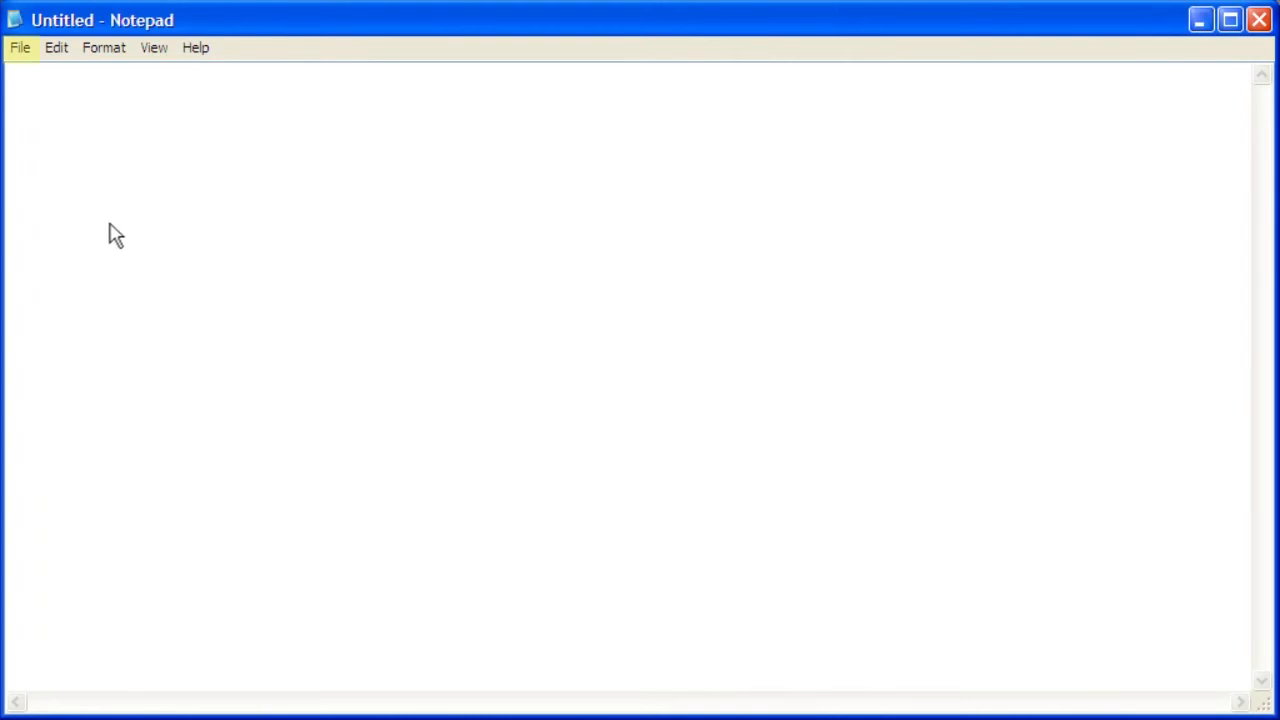
click(18, 47)
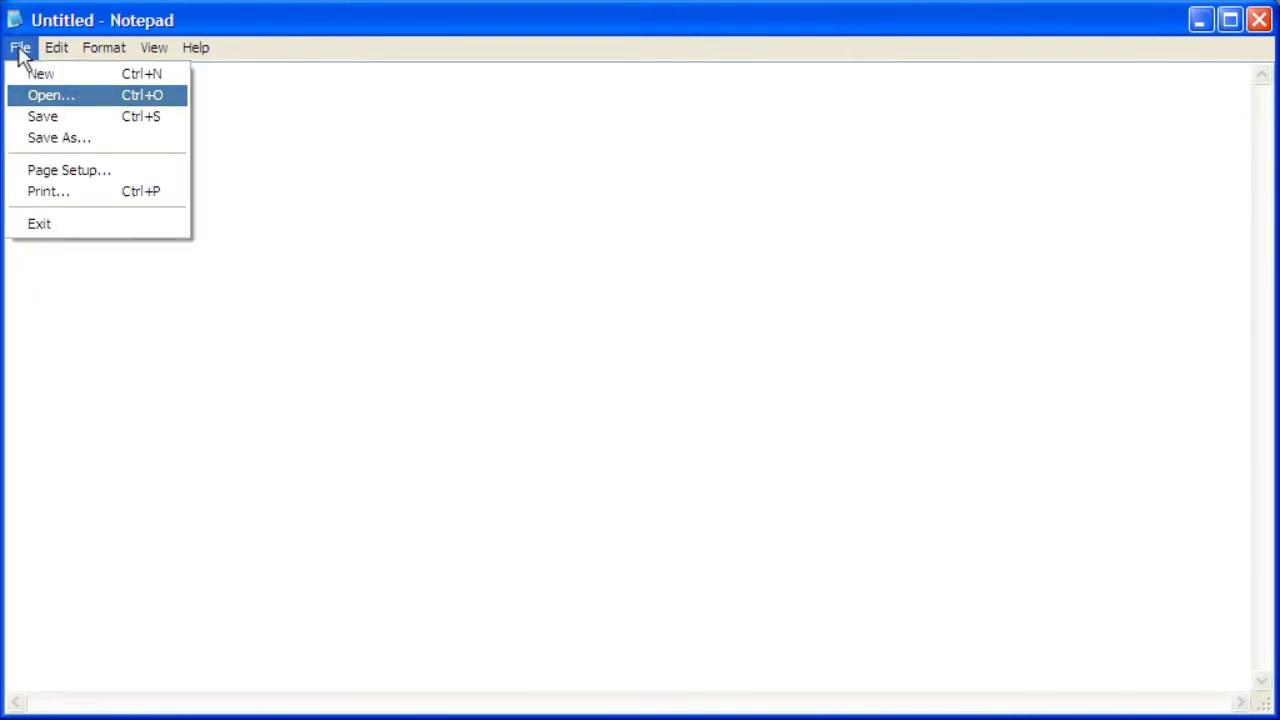
Step: Browse the Open dialog to the WebAuthorB folder on the Desktop
click(51, 95)
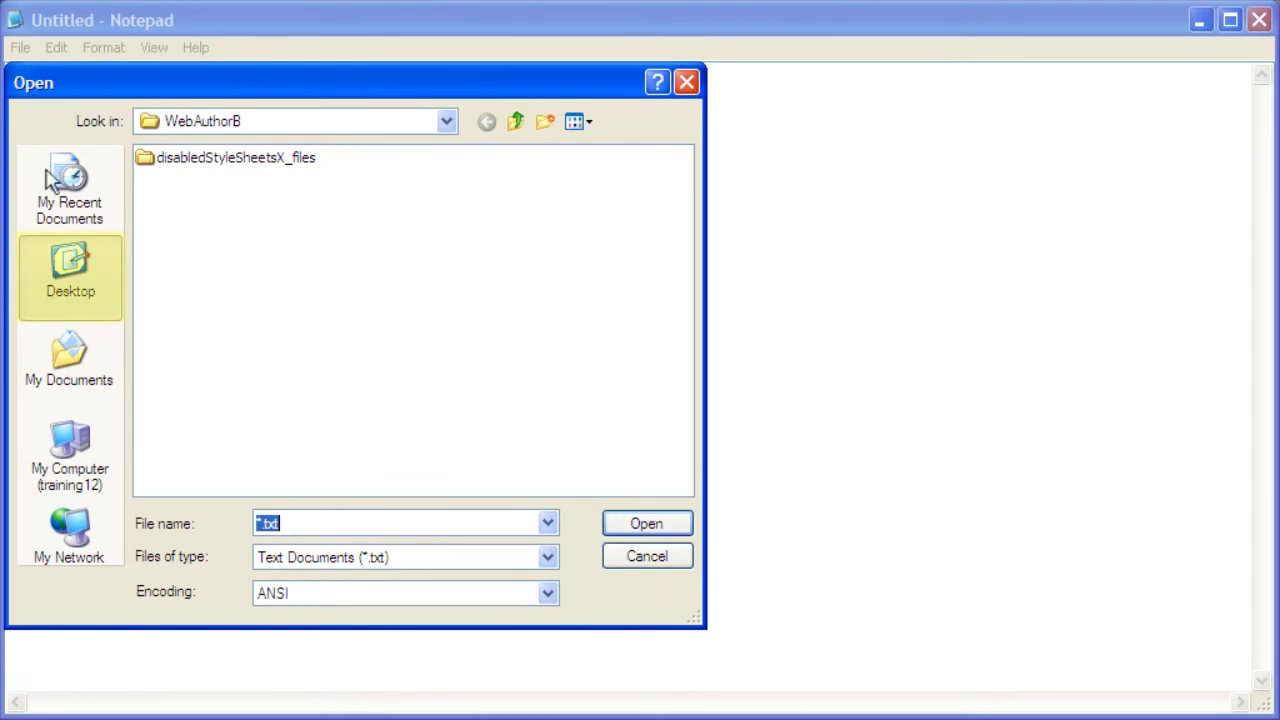
click(69, 270)
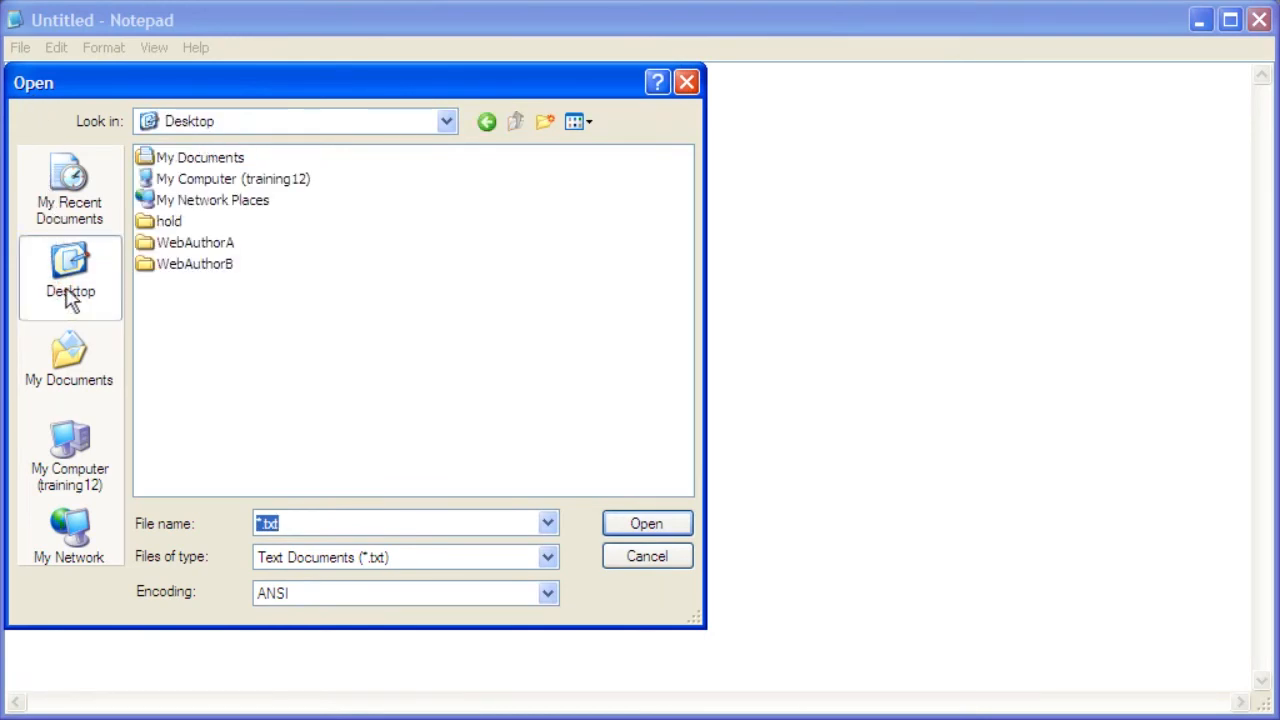
mouse_move(211, 272)
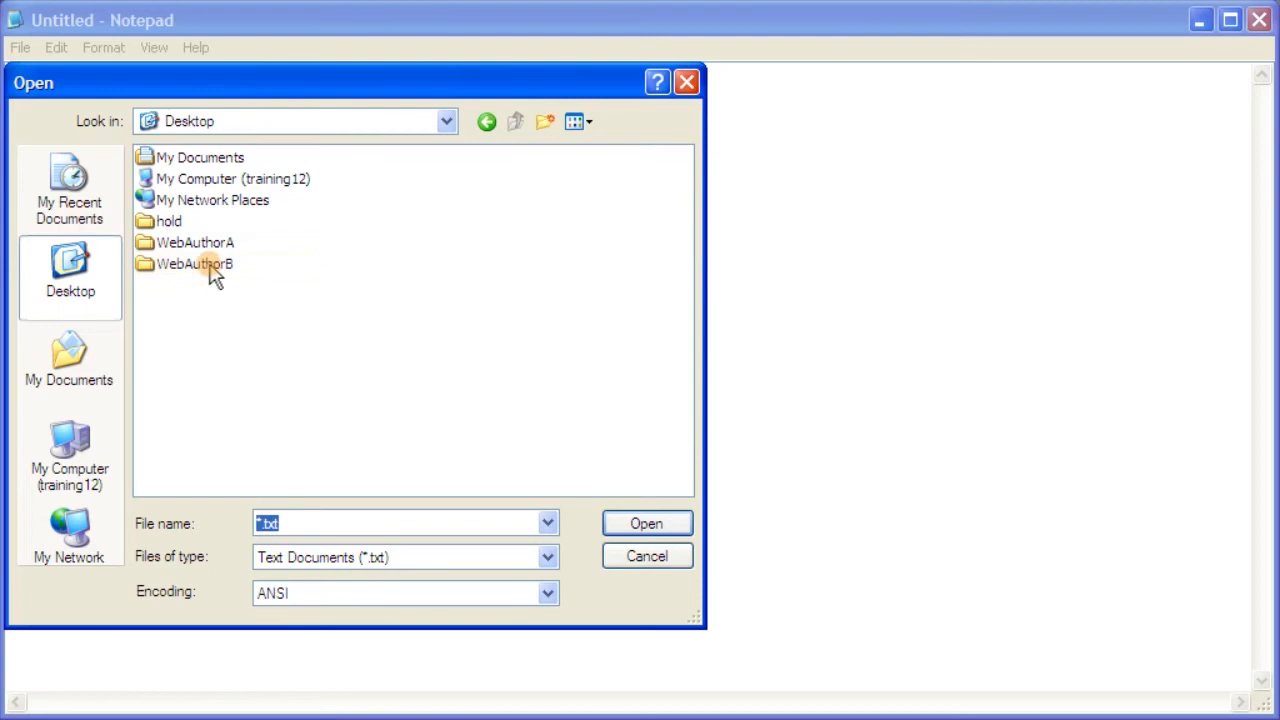
double_click(194, 263)
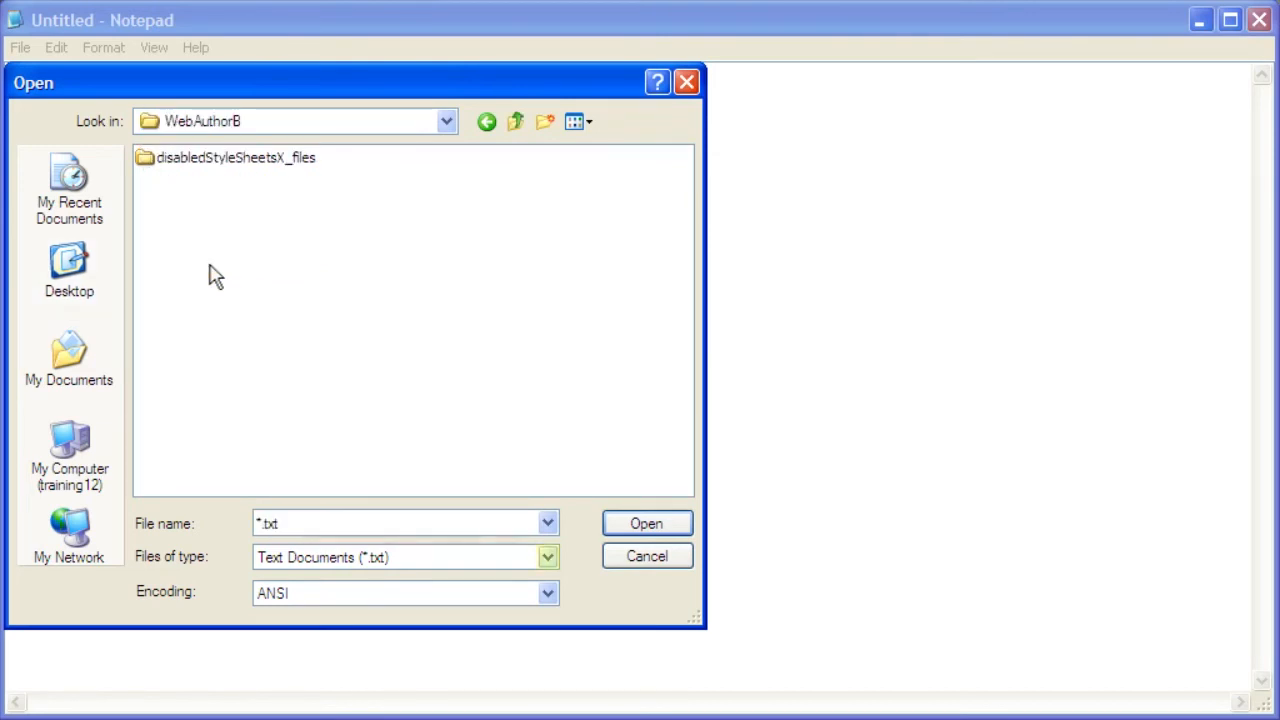
Step: Show All Files and select tabindexorder
click(566, 556)
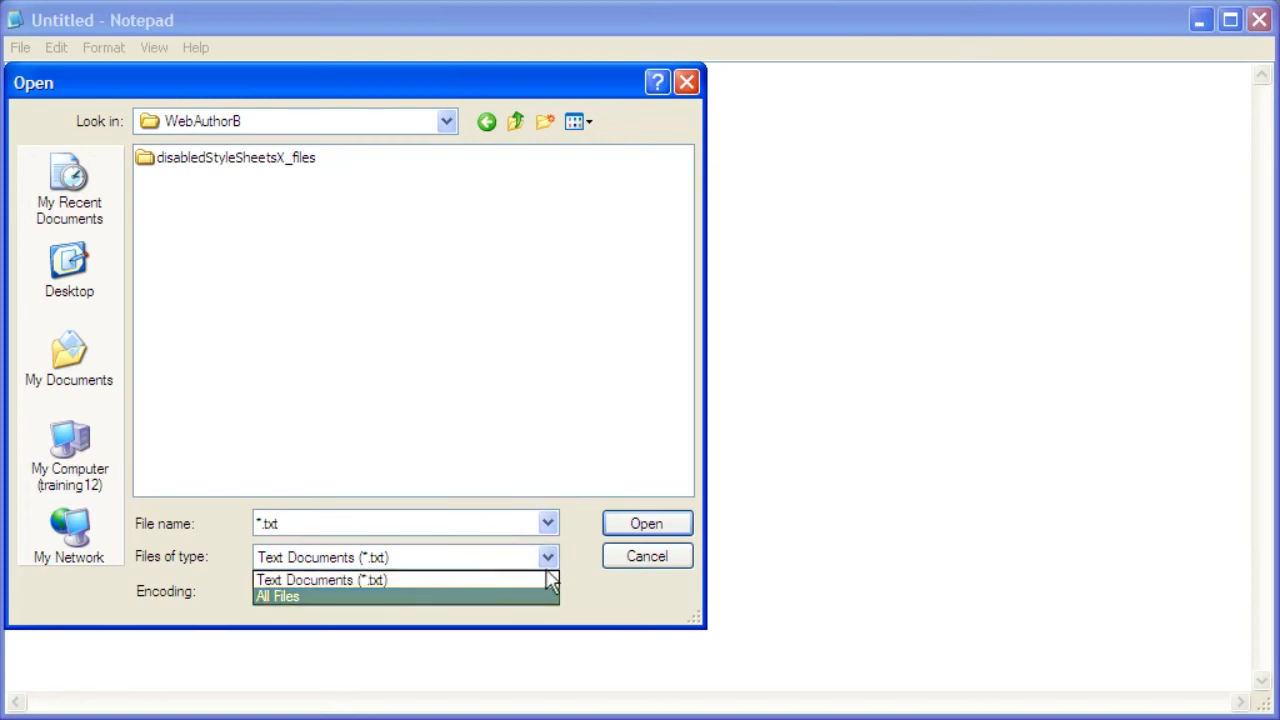
click(285, 597)
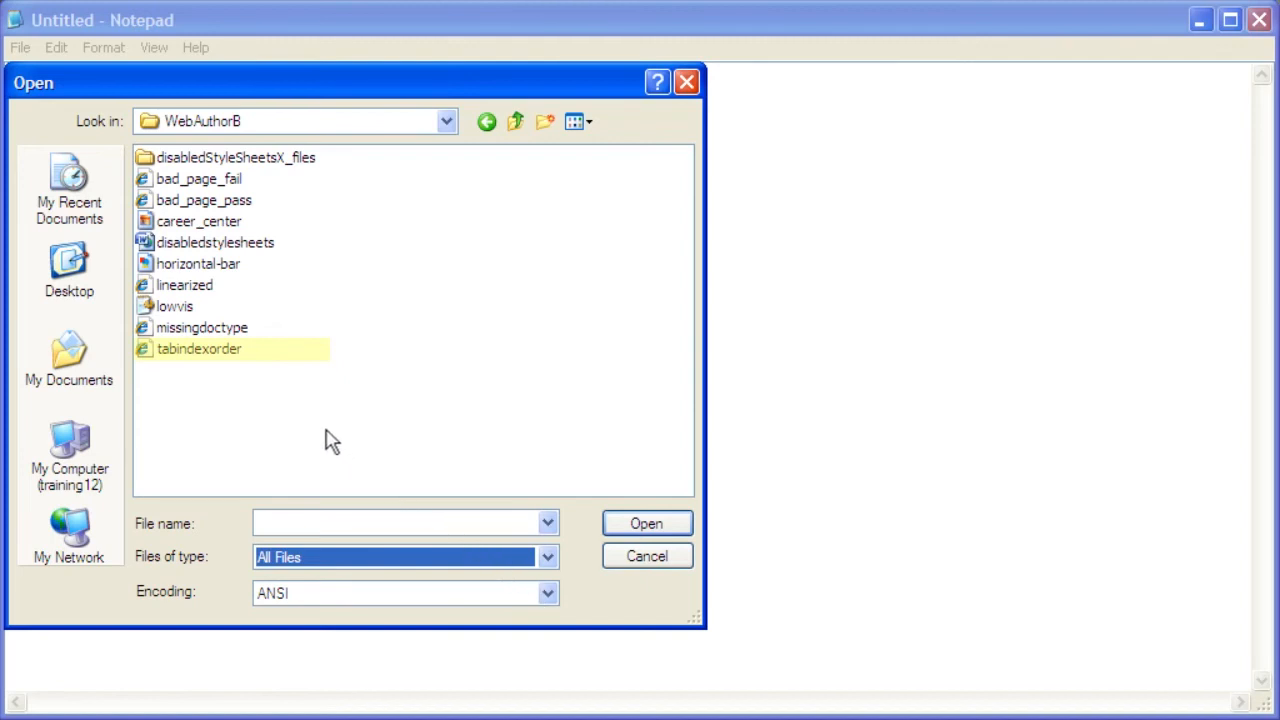
click(198, 349)
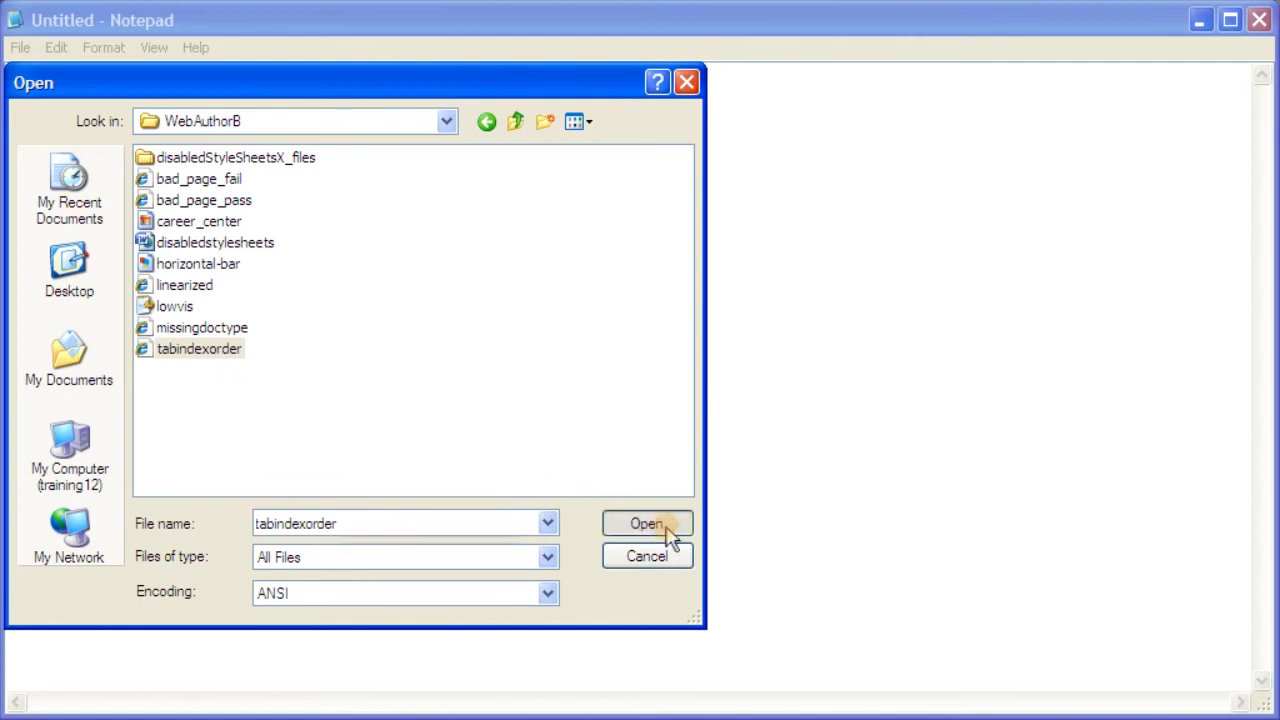
Step: Open tabindexorder and scroll to the formleft and formright tabindex attributes
click(646, 524)
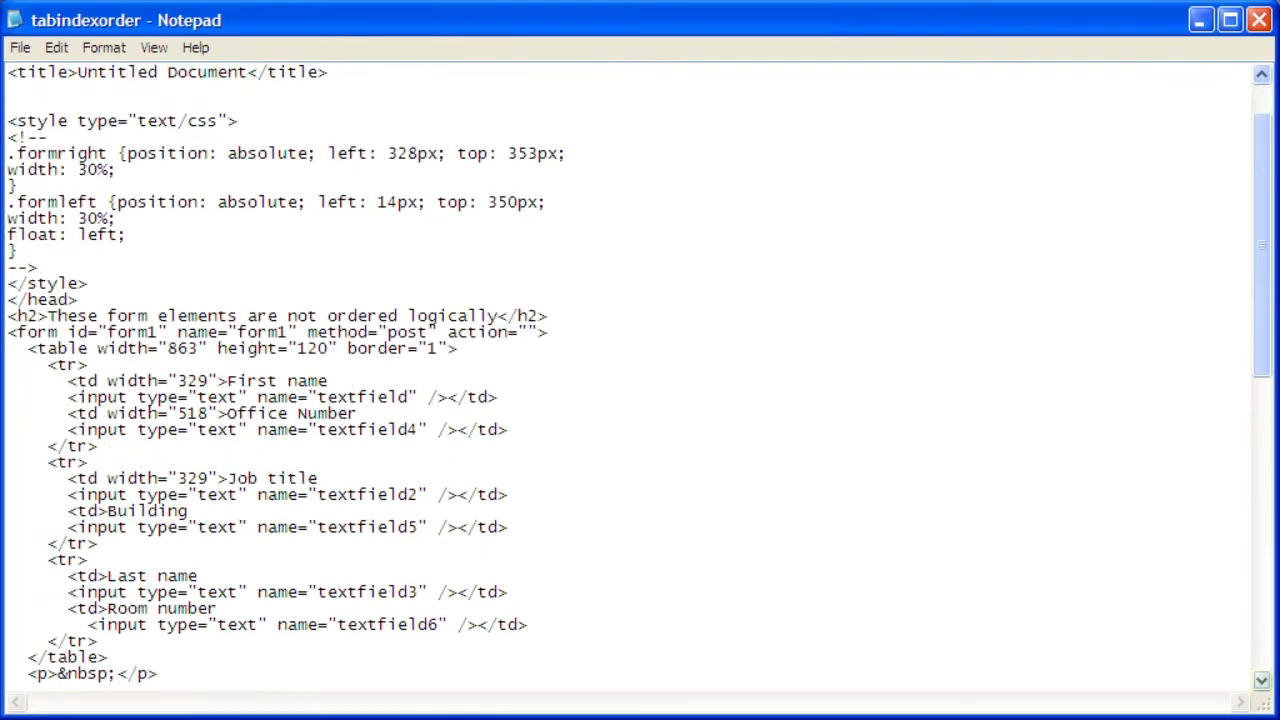
scroll(down, 3)
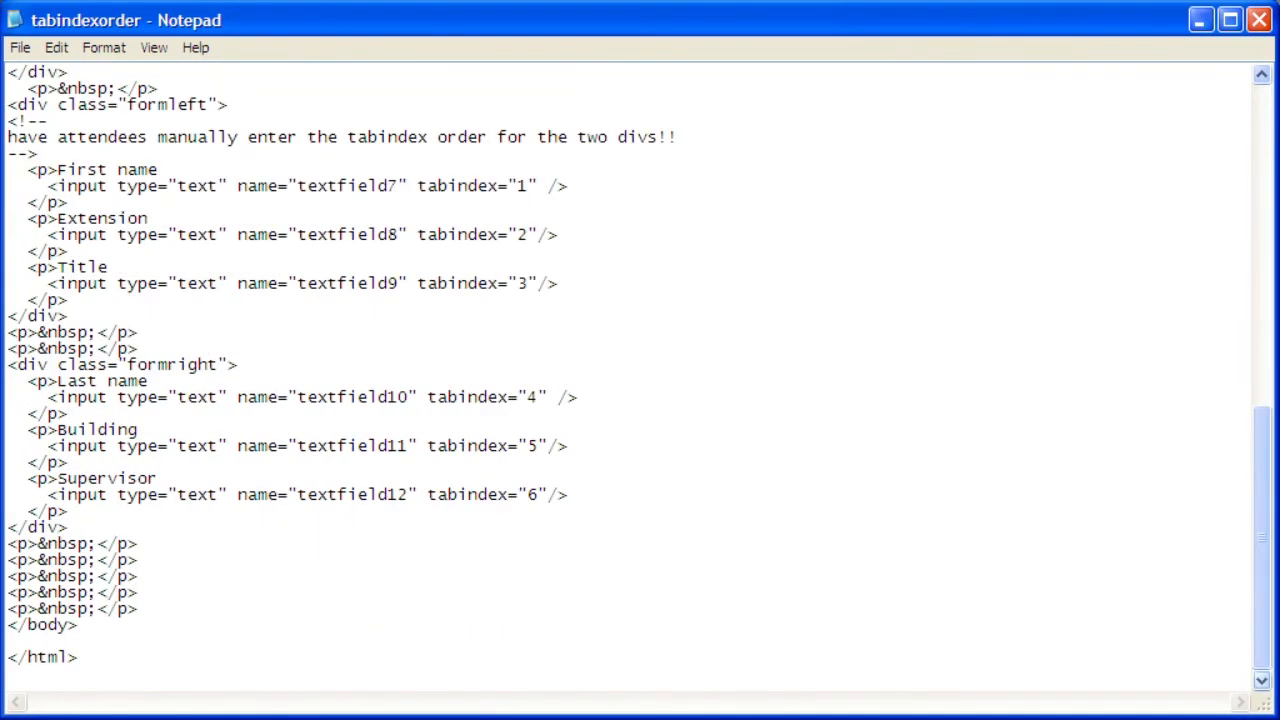
drag(30, 168, 710, 527)
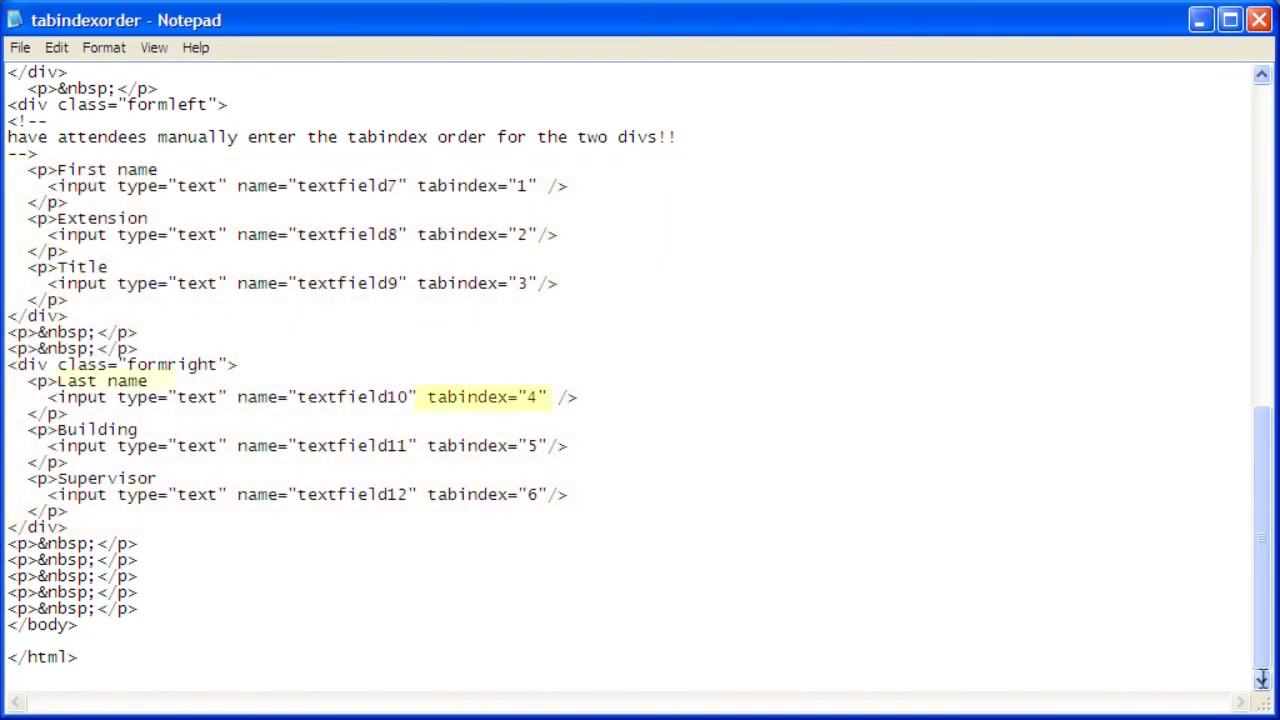
Step: Renumber tabindex: Last name 2, Extension 3, Building 4, Title 5, and save
click(542, 397)
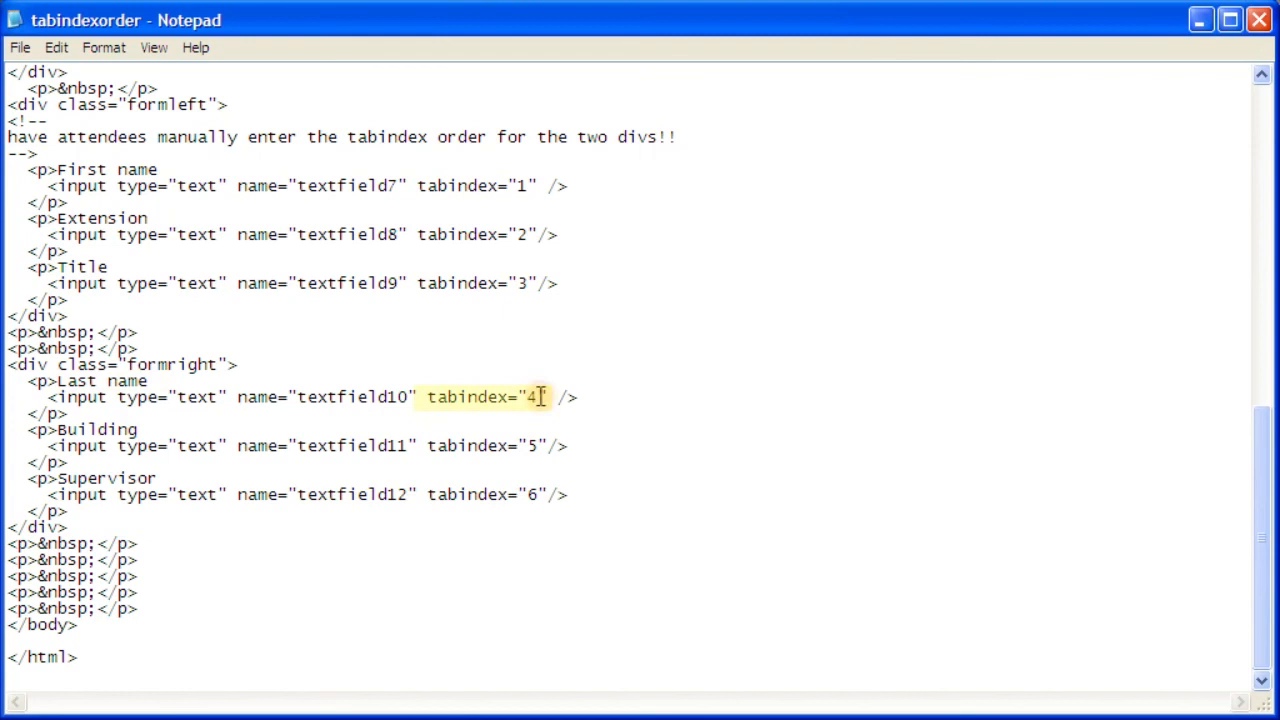
text(2)
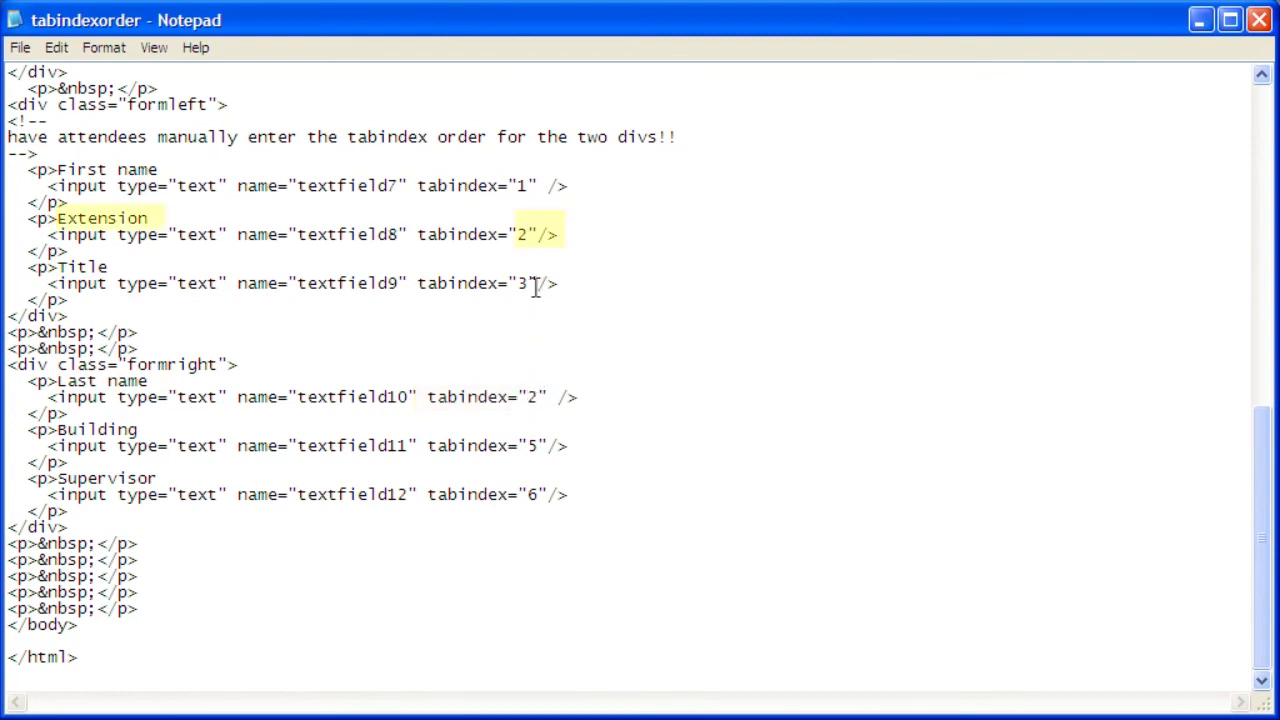
text(3)
text(5)
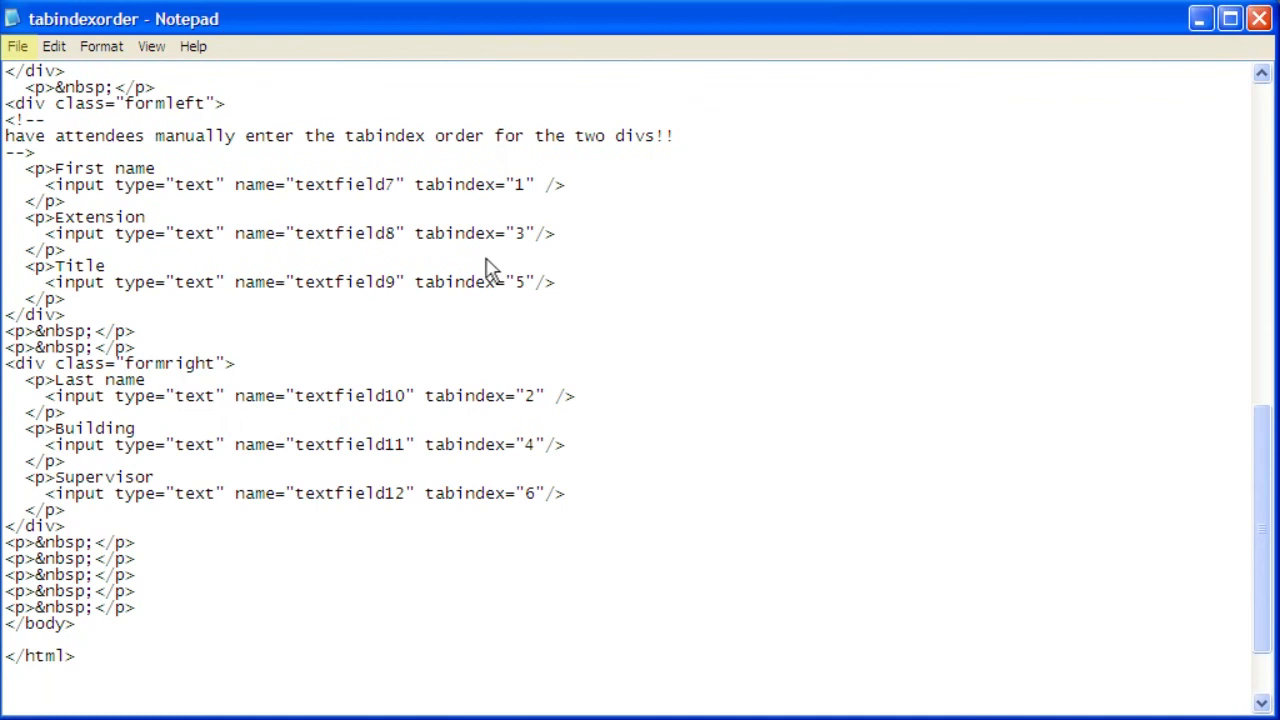
mouse_move(88, 87)
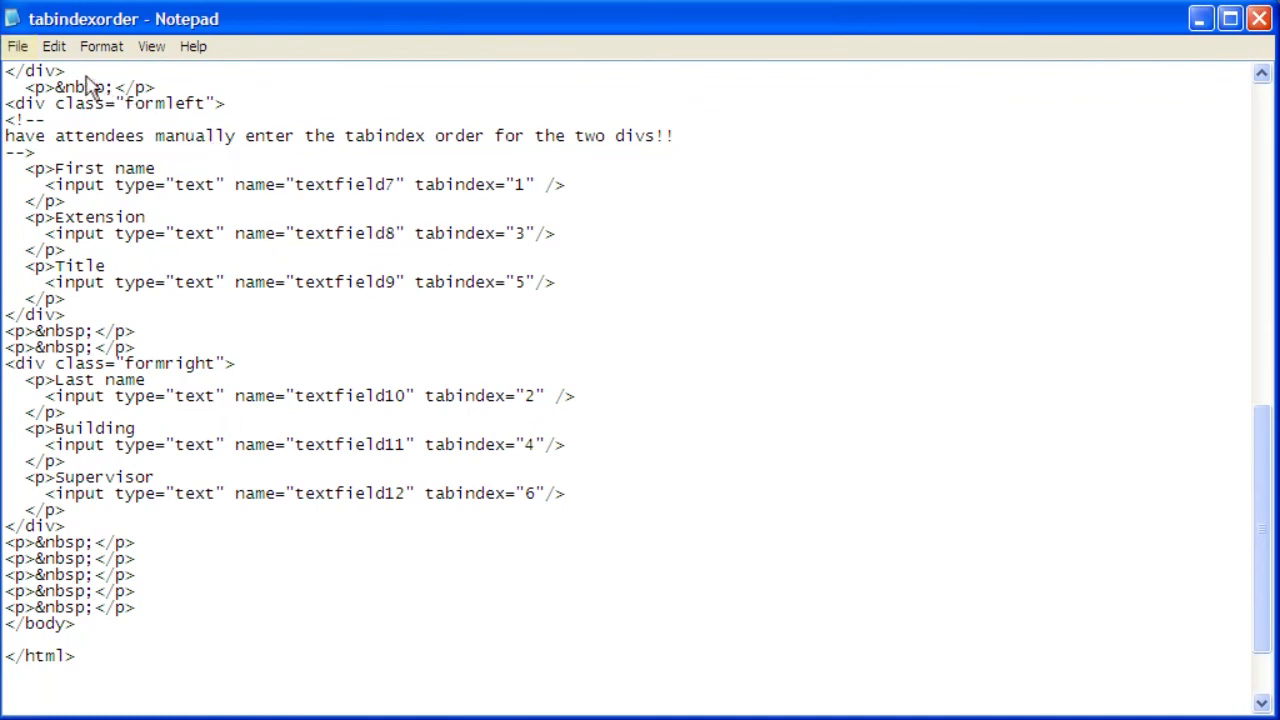
click(17, 46)
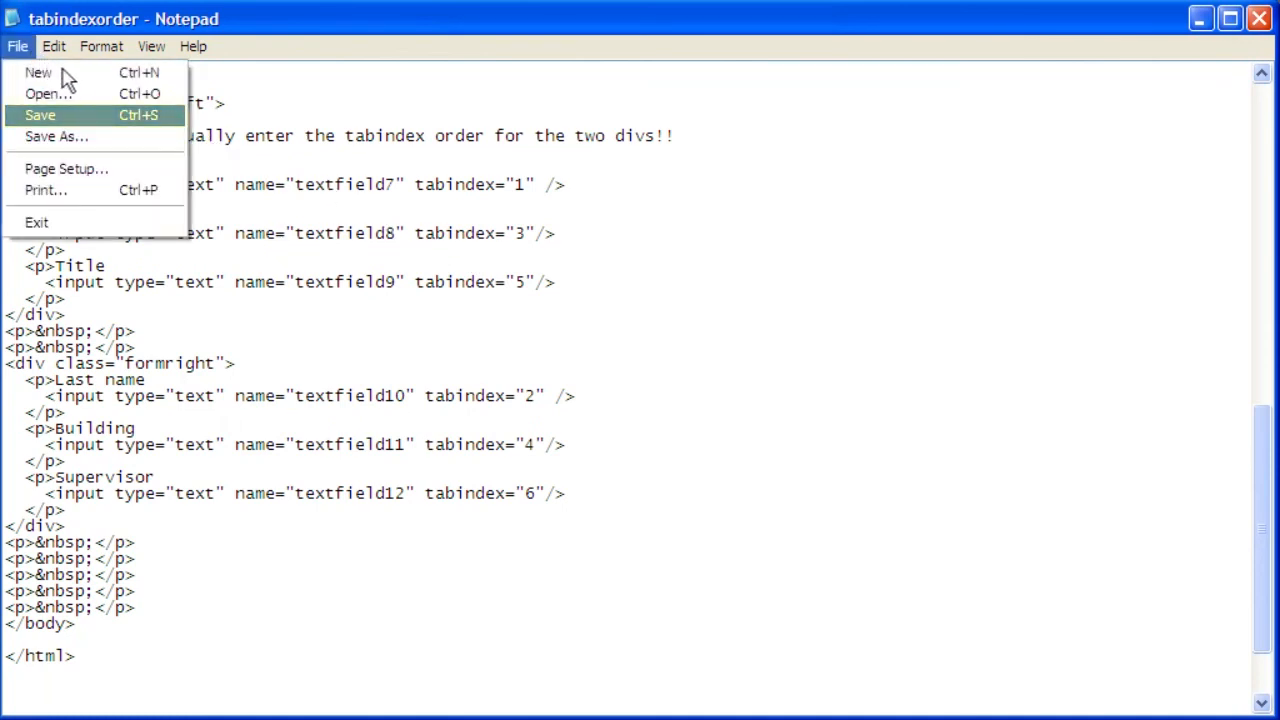